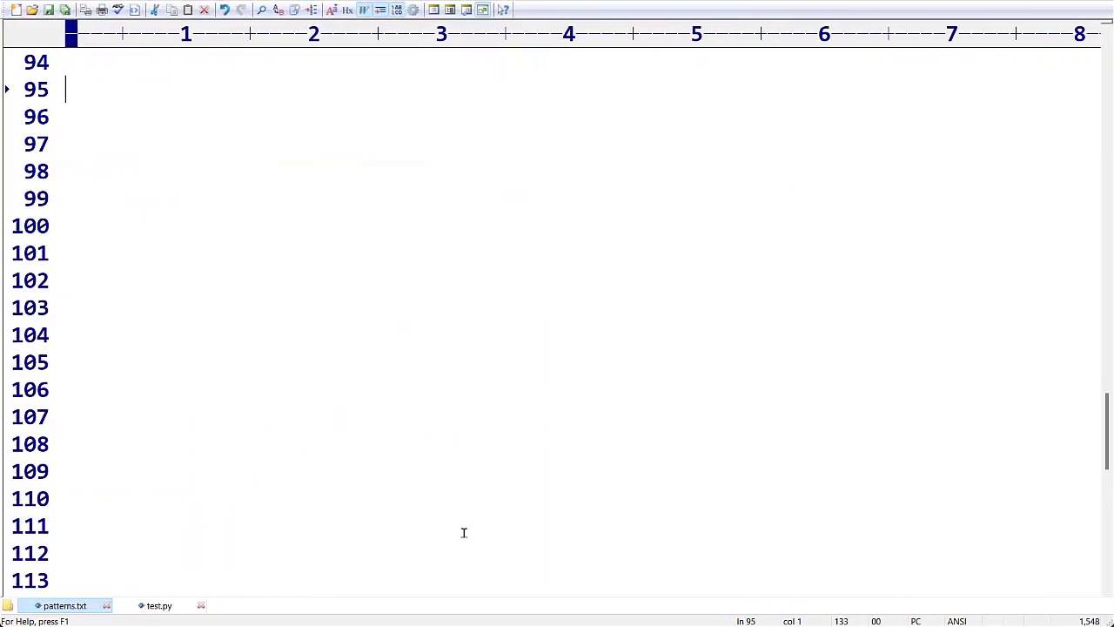
mouse_move(301, 137)
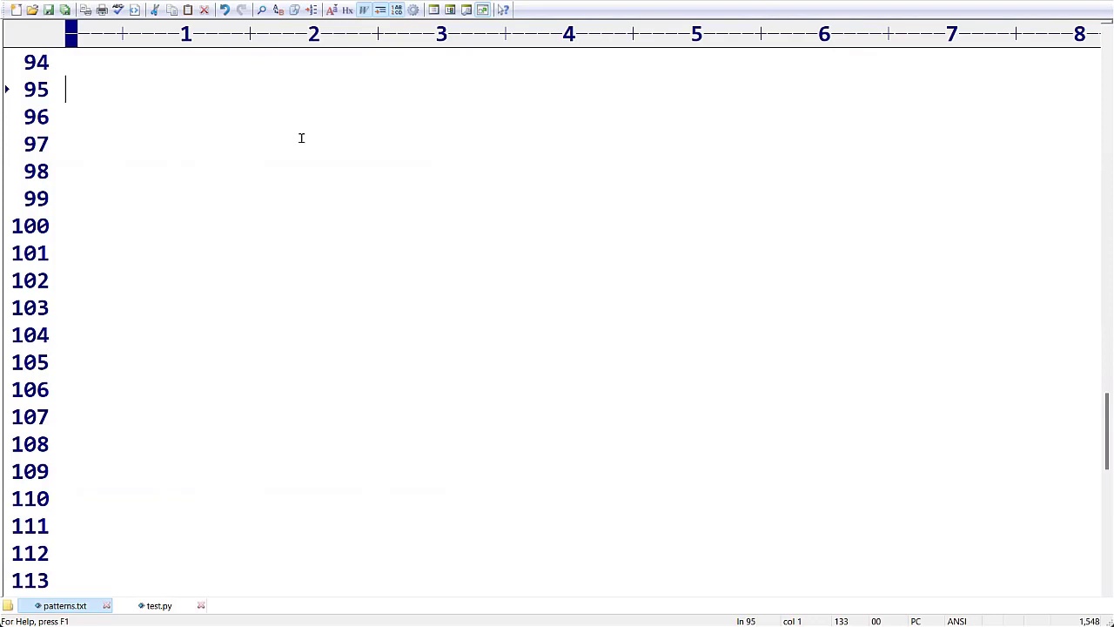
Add a PATTERN:06 heading, dashed underline and six-row star X sketch to patterns.txt
scroll("up", 3)
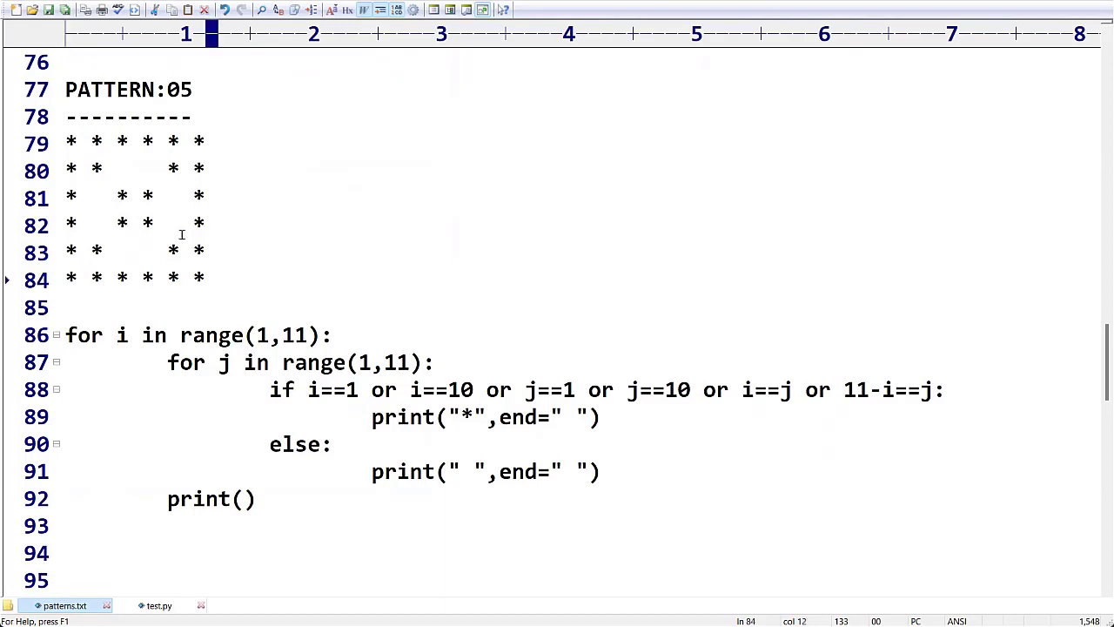
scroll("down", 3)
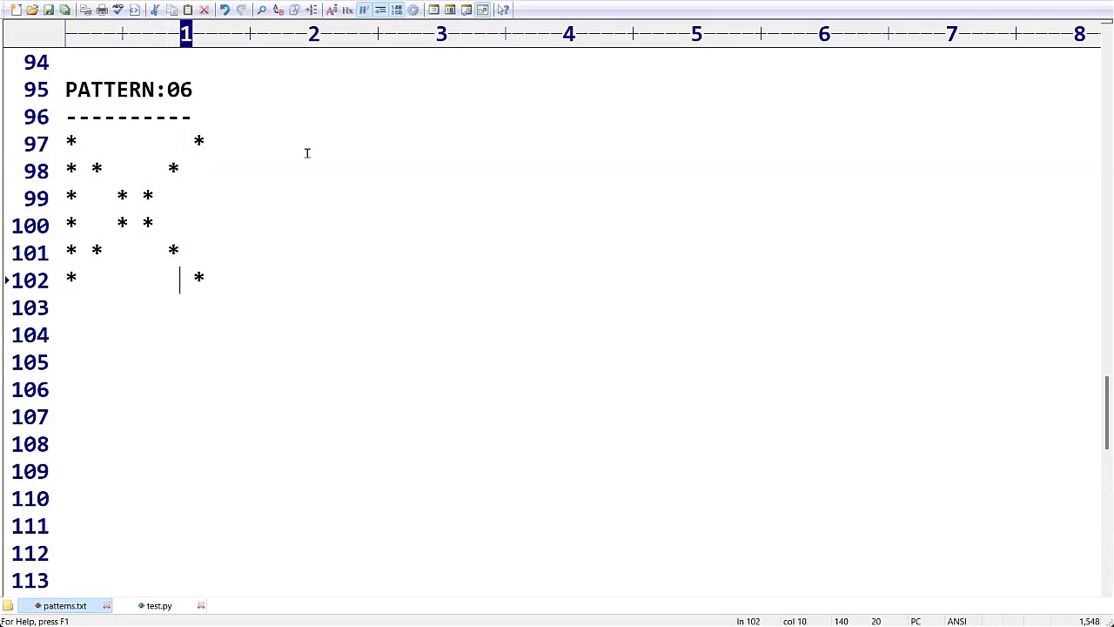
Trim the sketch on lines 97–102 to two diagonal star lines and add blank lines
key("Right")
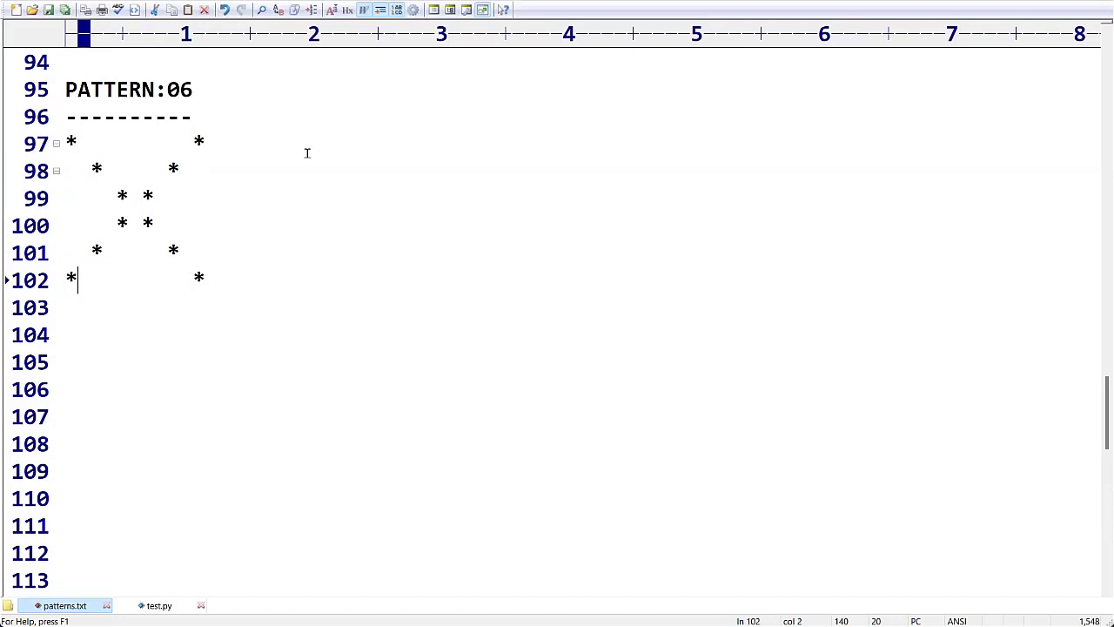
key("Enter")
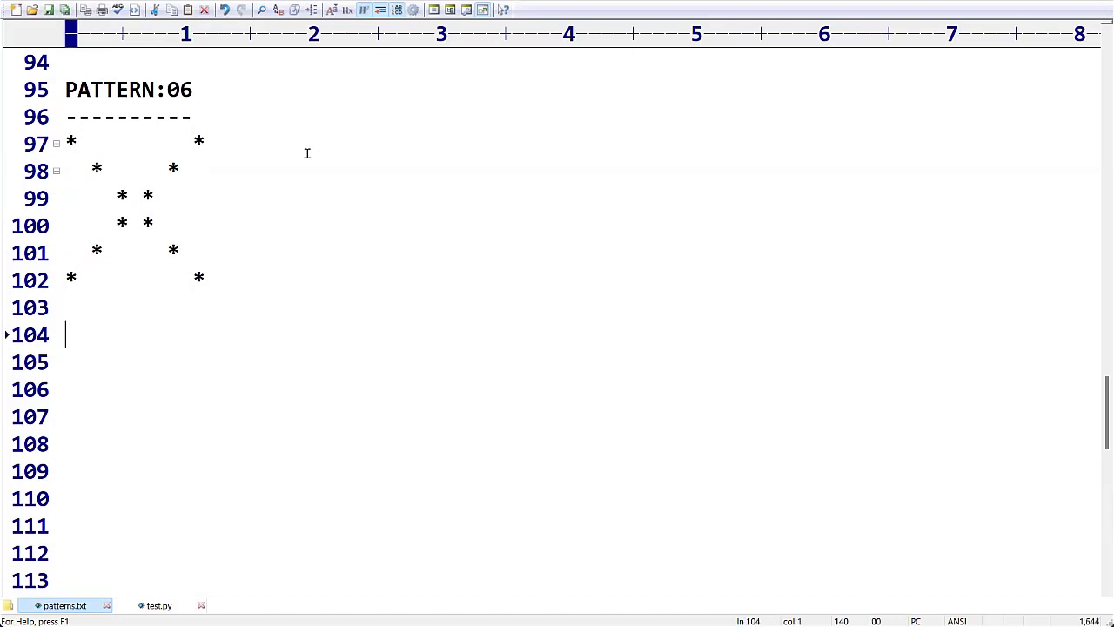
mouse_move(159, 589)
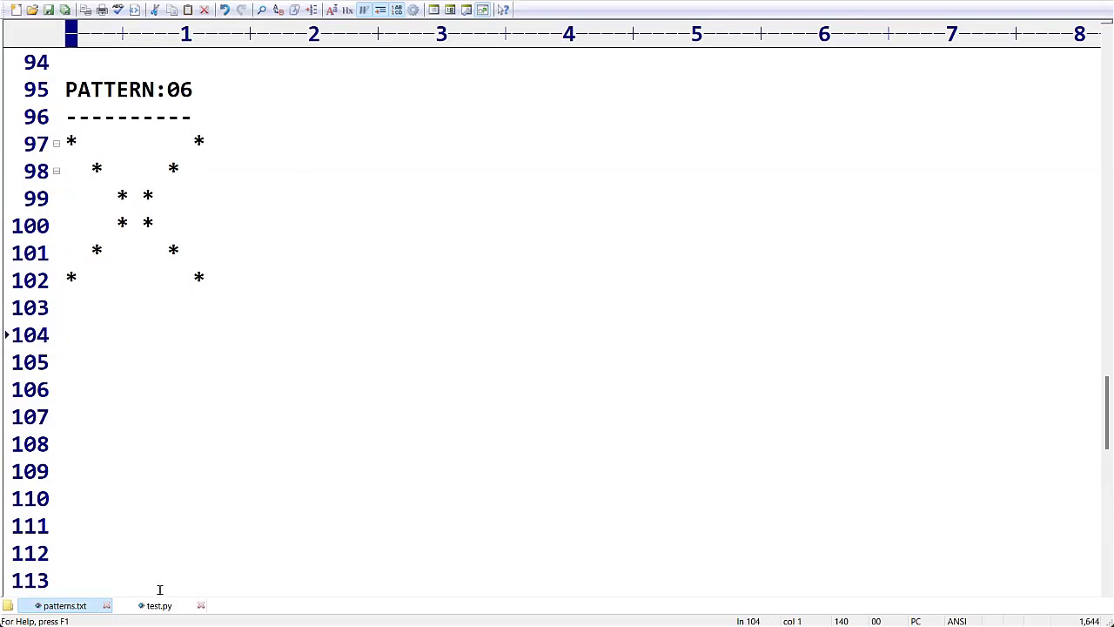
Review the border and diagonal conditions in test.py's if line, starting with i==10
left_click(160, 604)
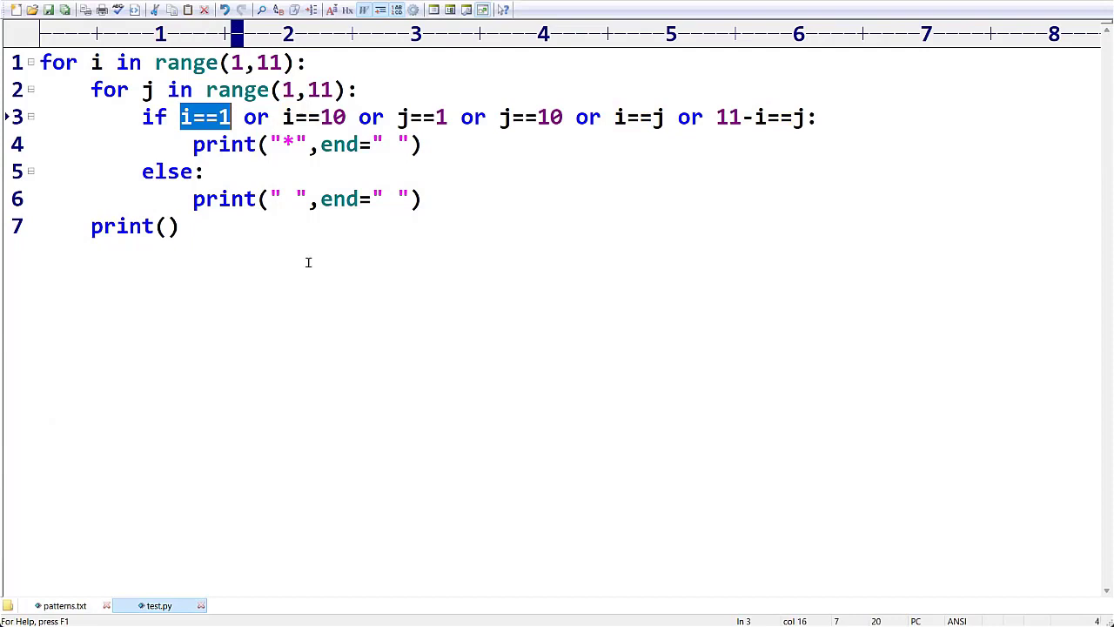
mouse_move(306, 276)
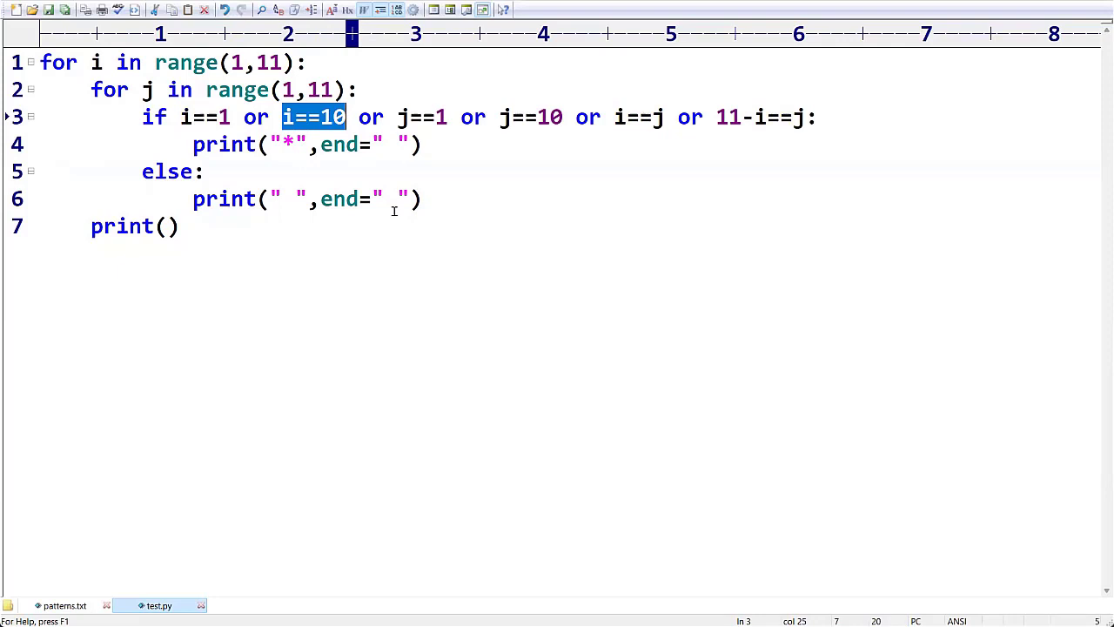
double_click(422, 117)
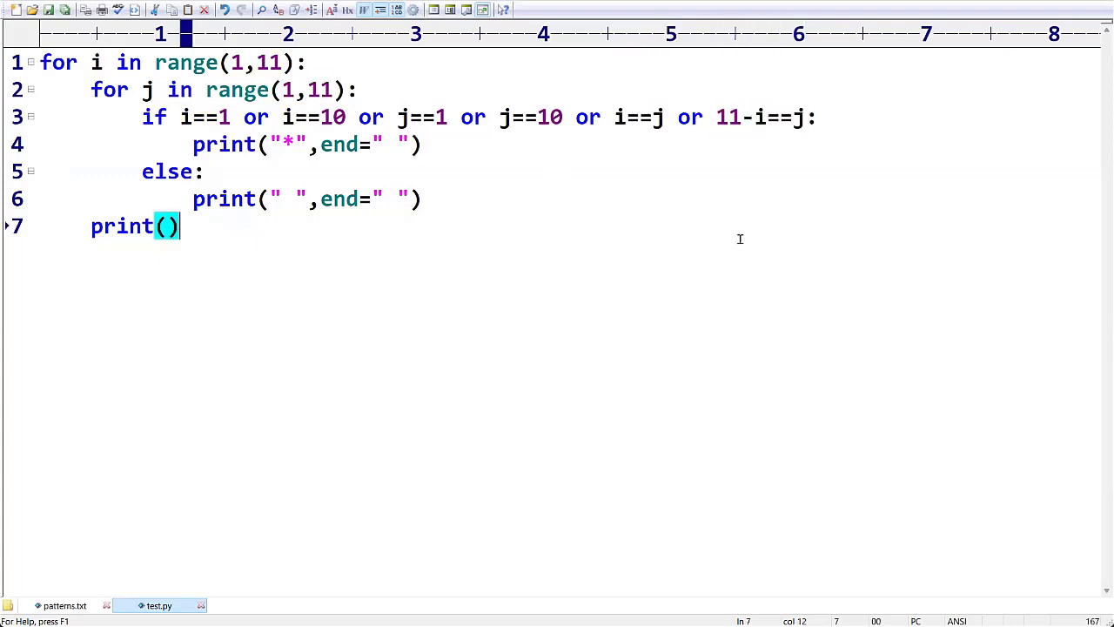
key("alt+tab")
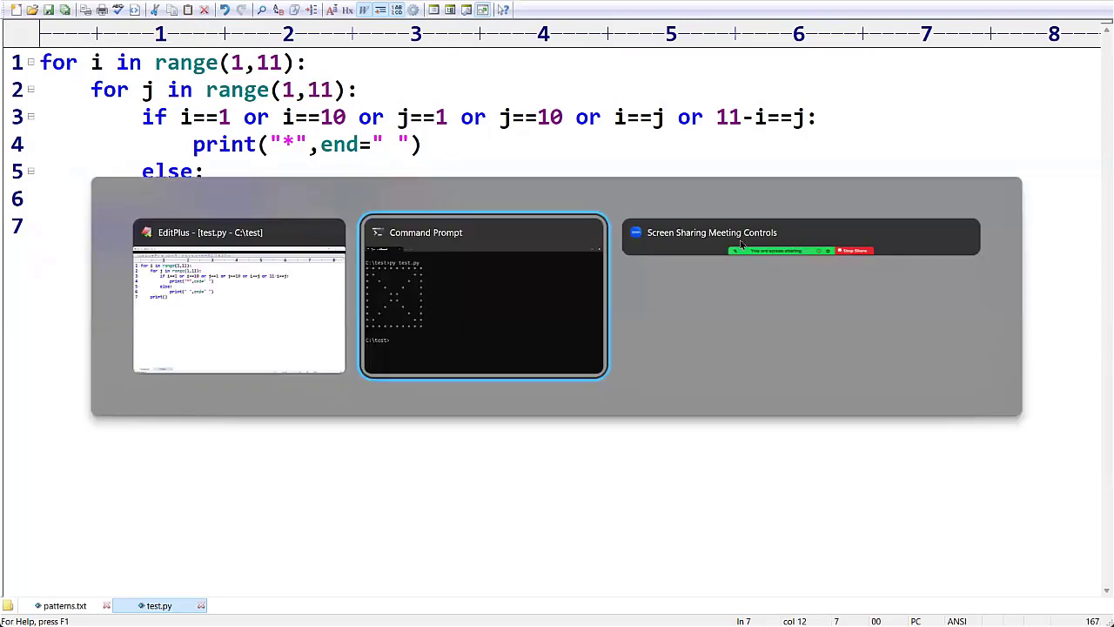
Run py test.py in Command Prompt and select the top row of printed stars
left_click(483, 232)
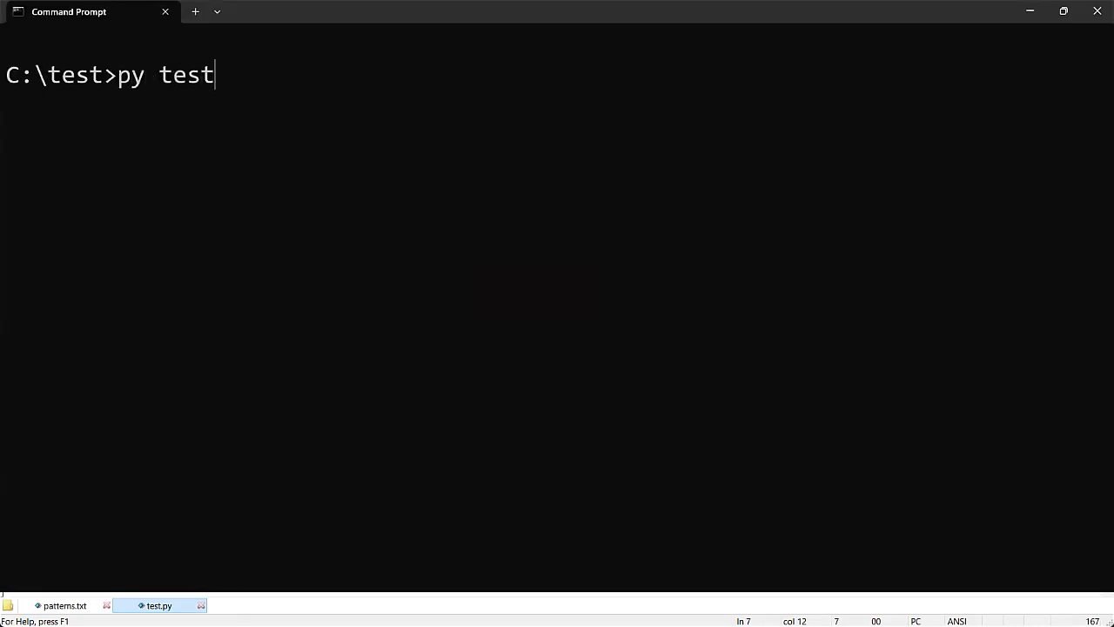
type(".py")
key("Enter")
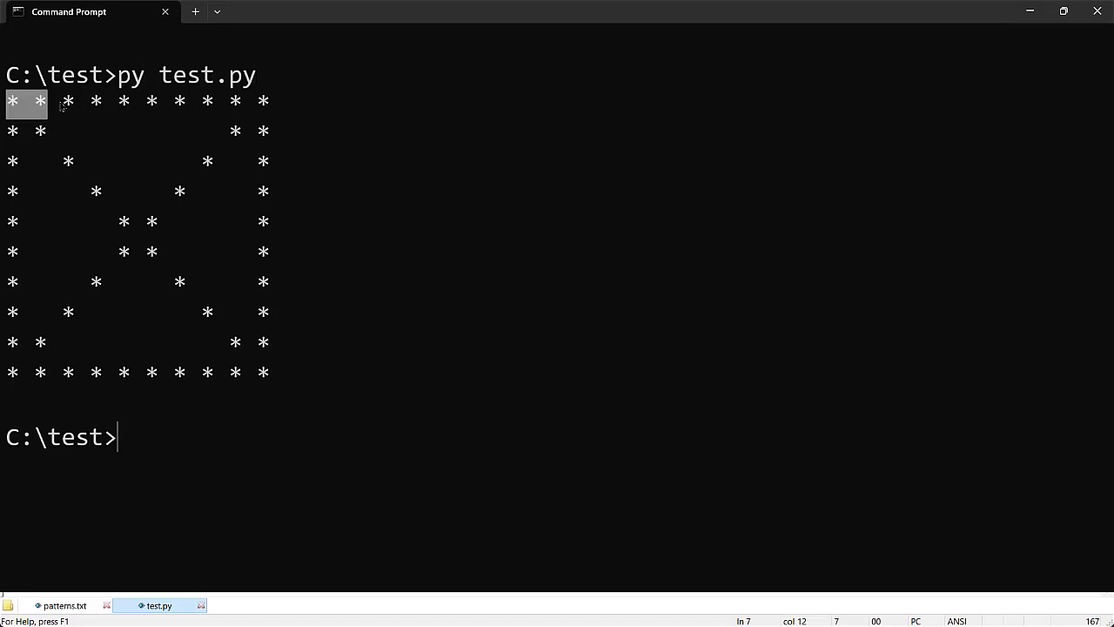
left_click_drag(18, 101, 265, 101)
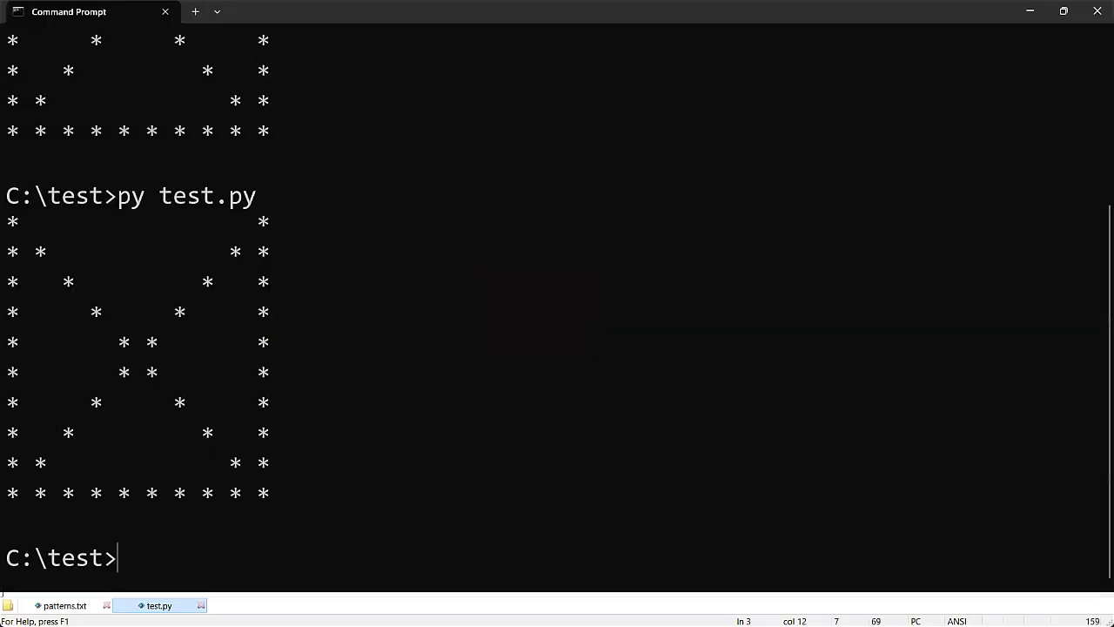
mouse_move(253, 229)
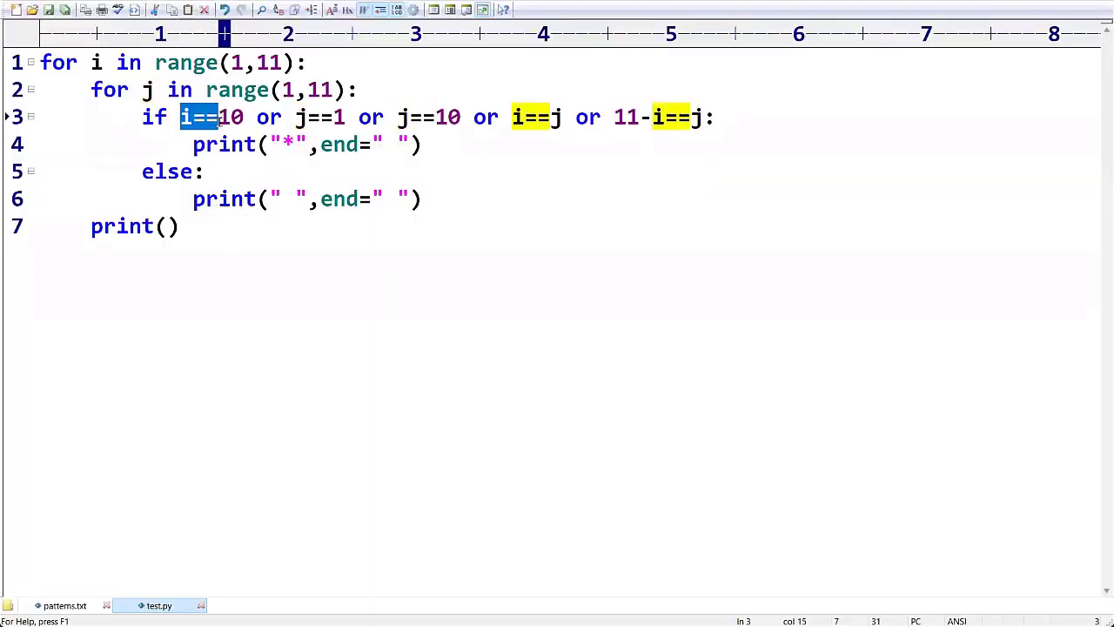
Delete the i==10, j==1 and j==10 conditions and widen both loops to range(1,12)
key("Delete")
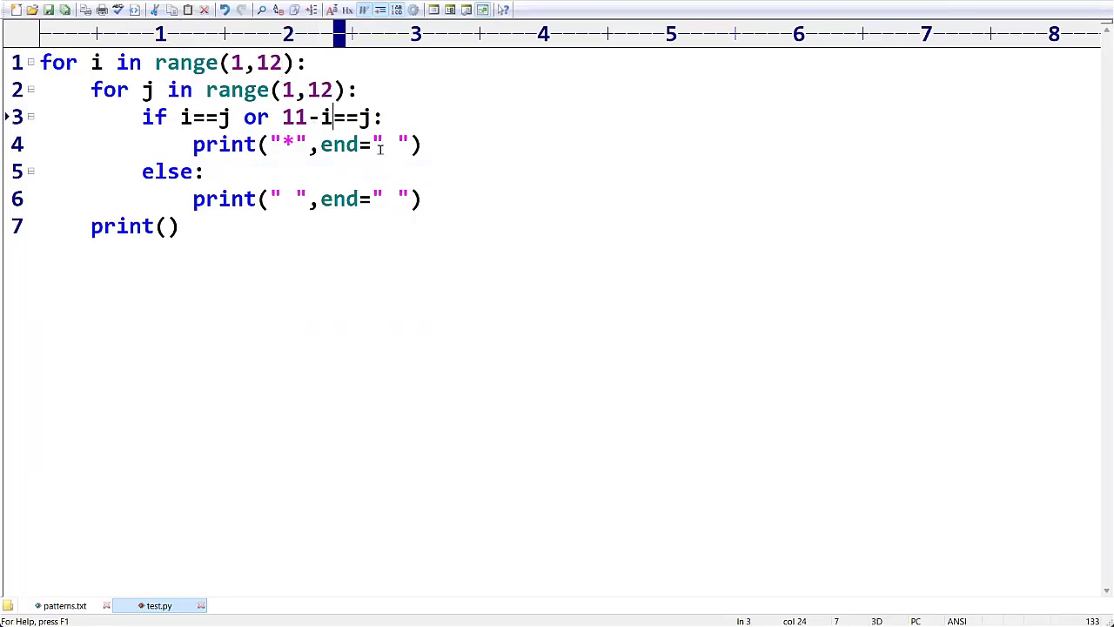
Change the anti-diagonal check from 11-i==j to 12-i==j
type("2")
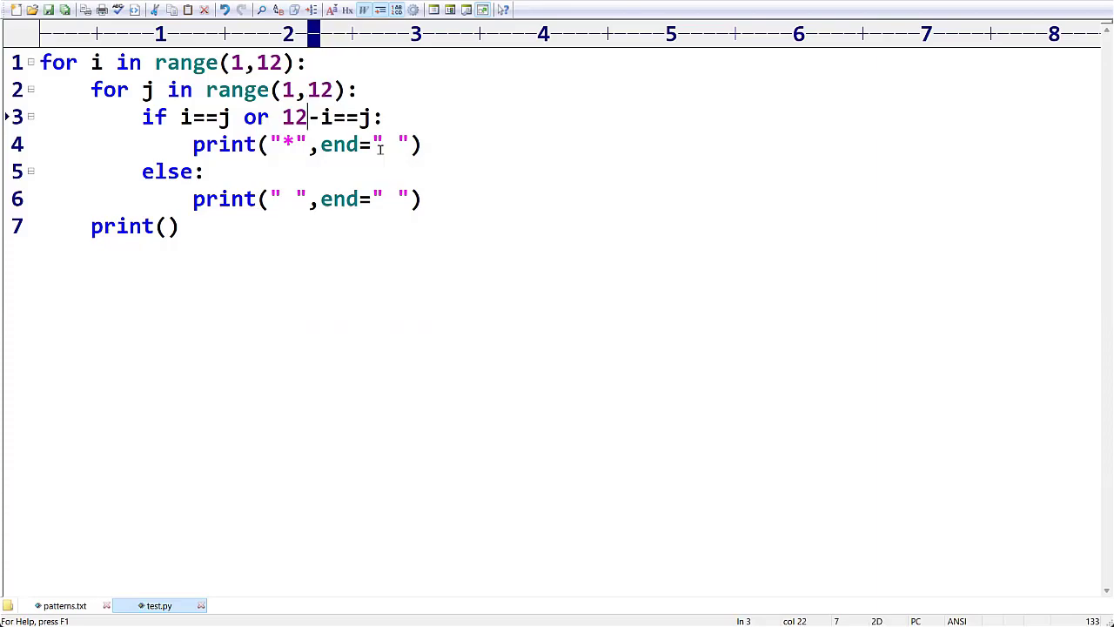